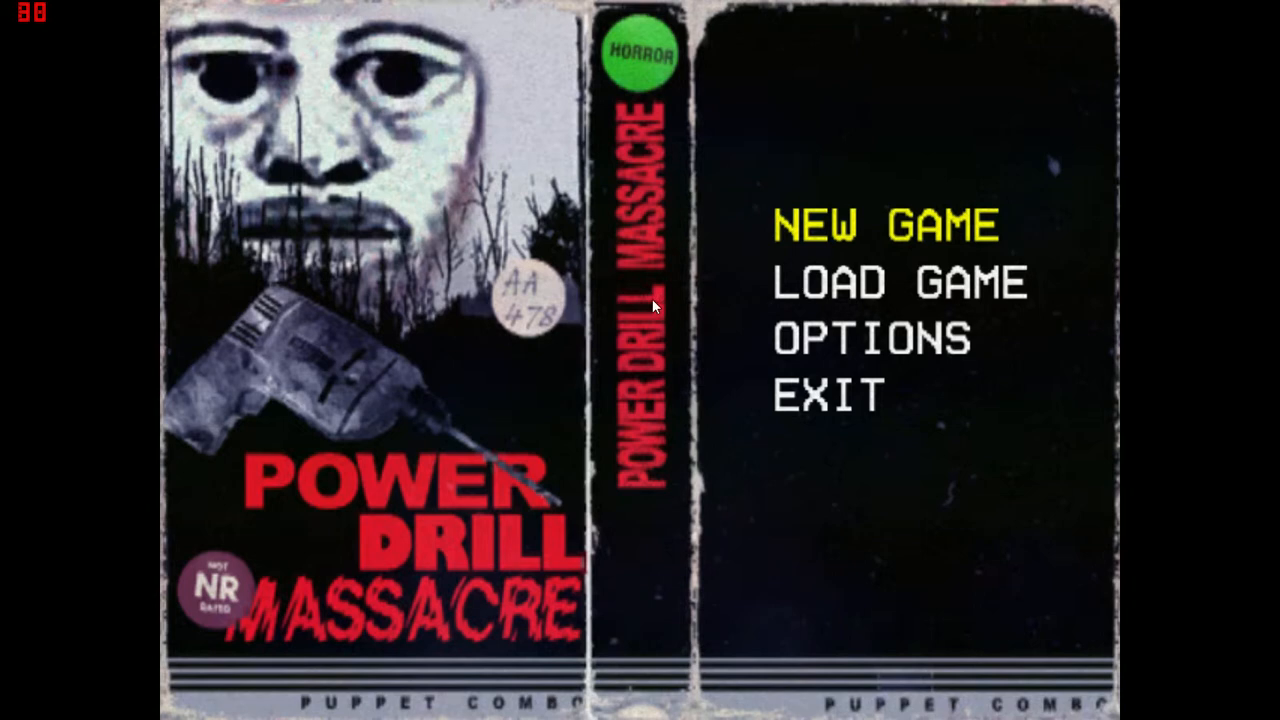
Step: Start a new Power Drill Massacre game with NEW GAME on the title menu
left_click(885, 224)
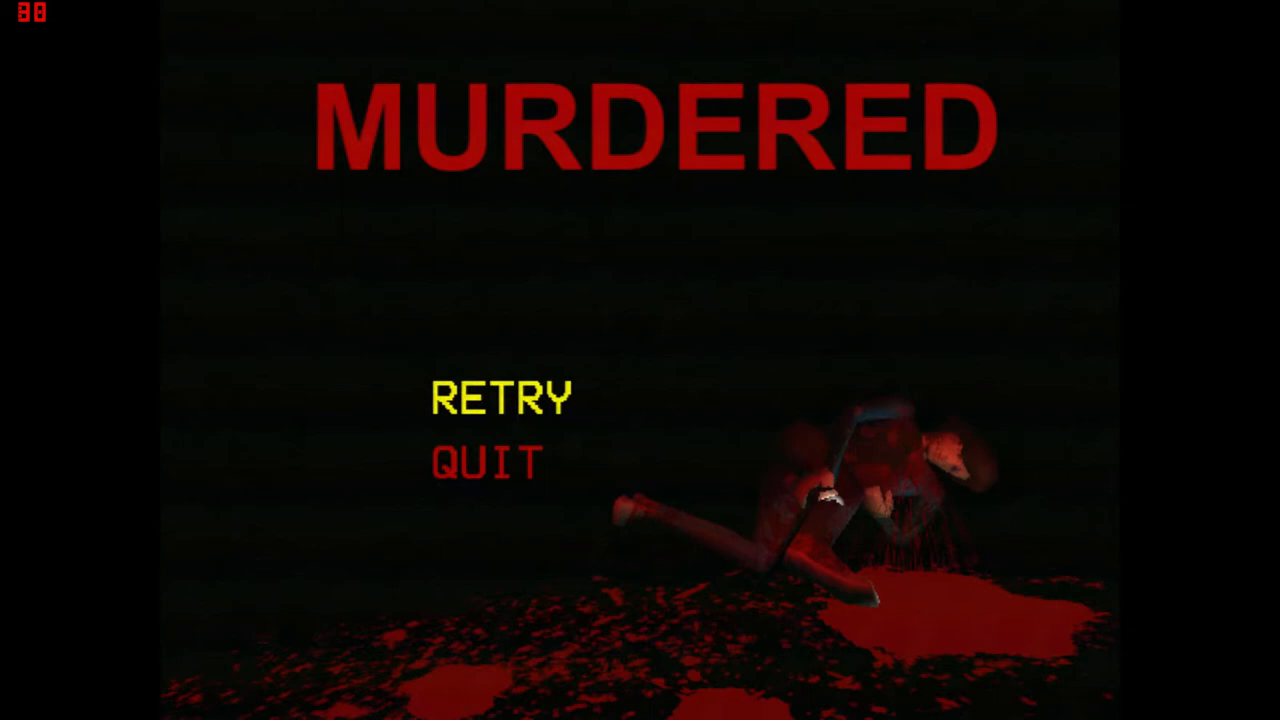
Step: Click an option on the MURDERED death screen, which stays showing RETRY and QUIT
left_click(503, 398)
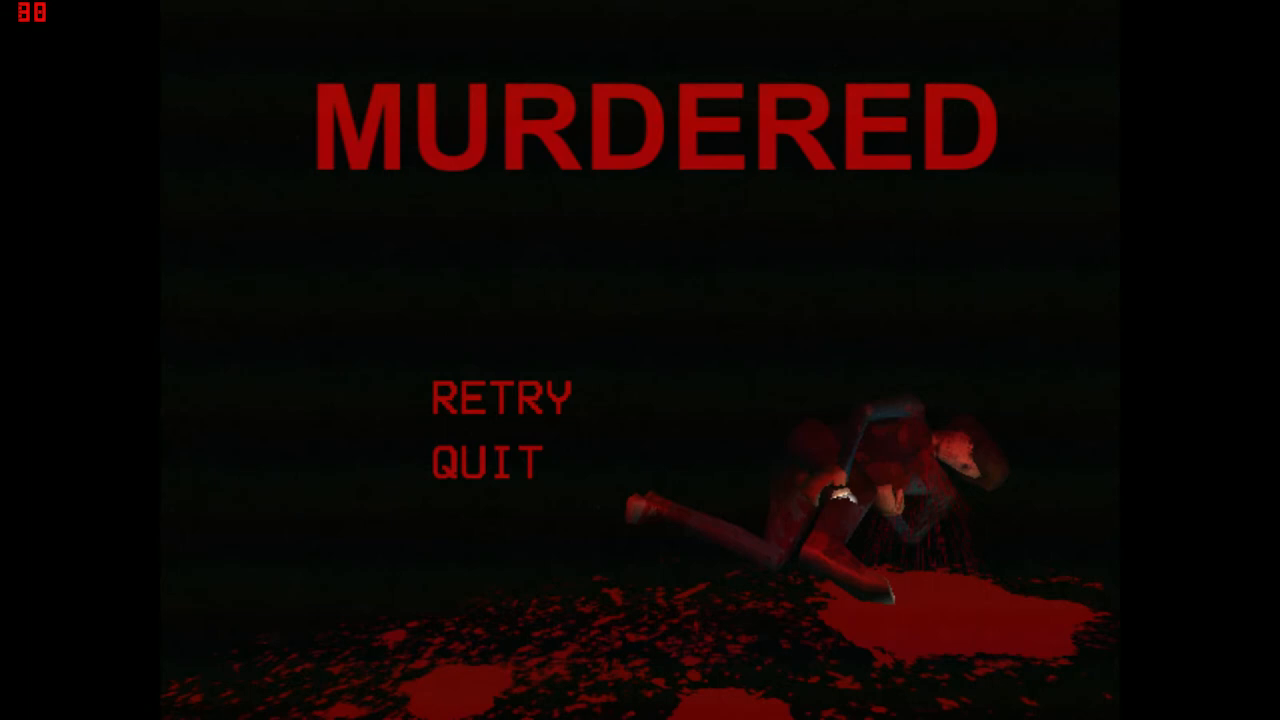
mouse_move(486, 463)
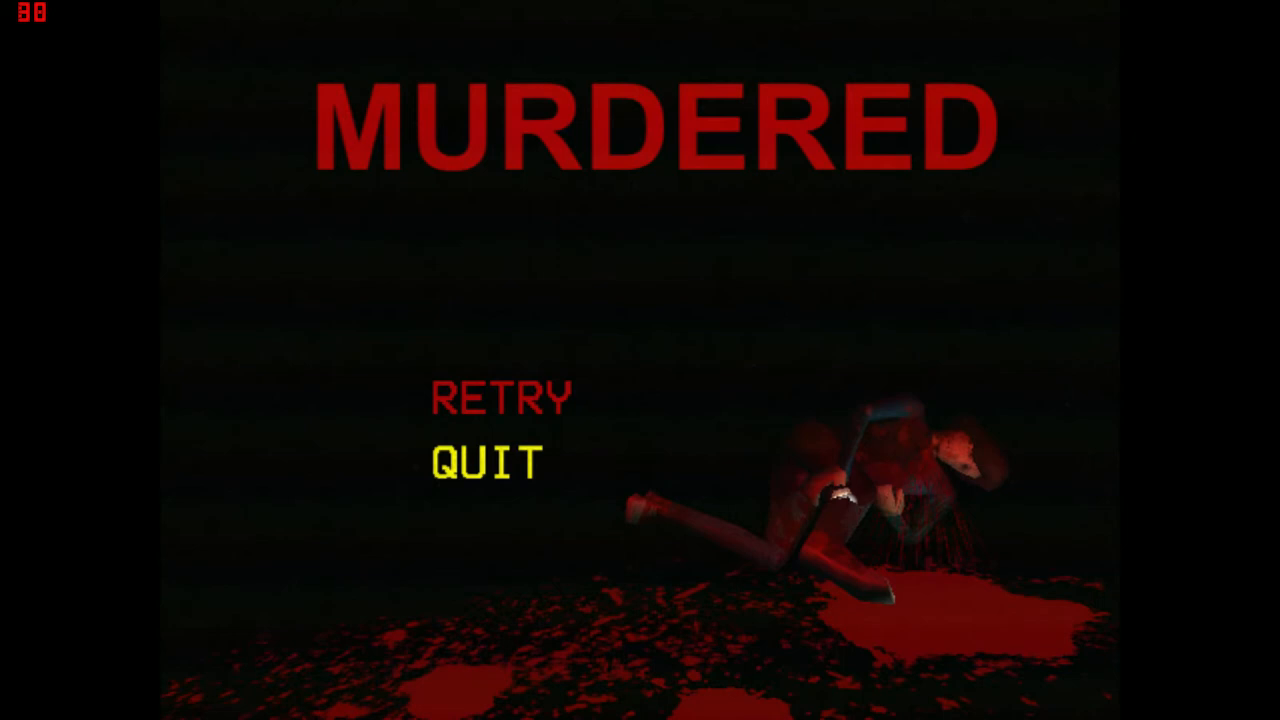